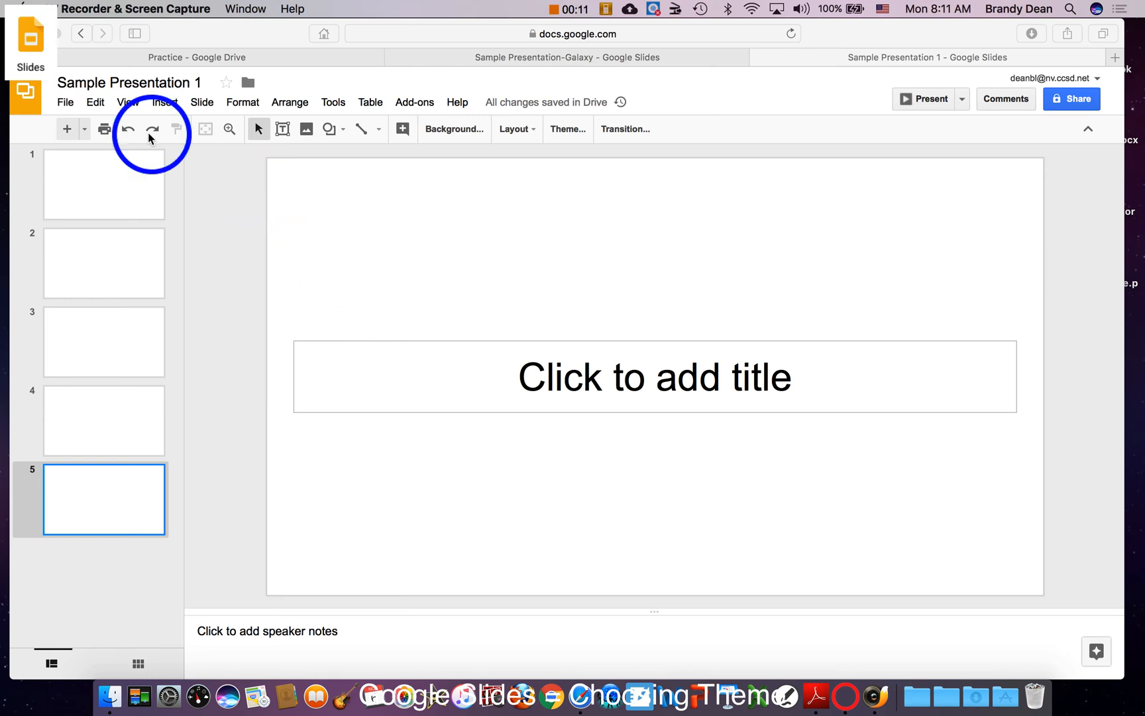
{"action": "mouse_move", "coordinate": [568, 132]}
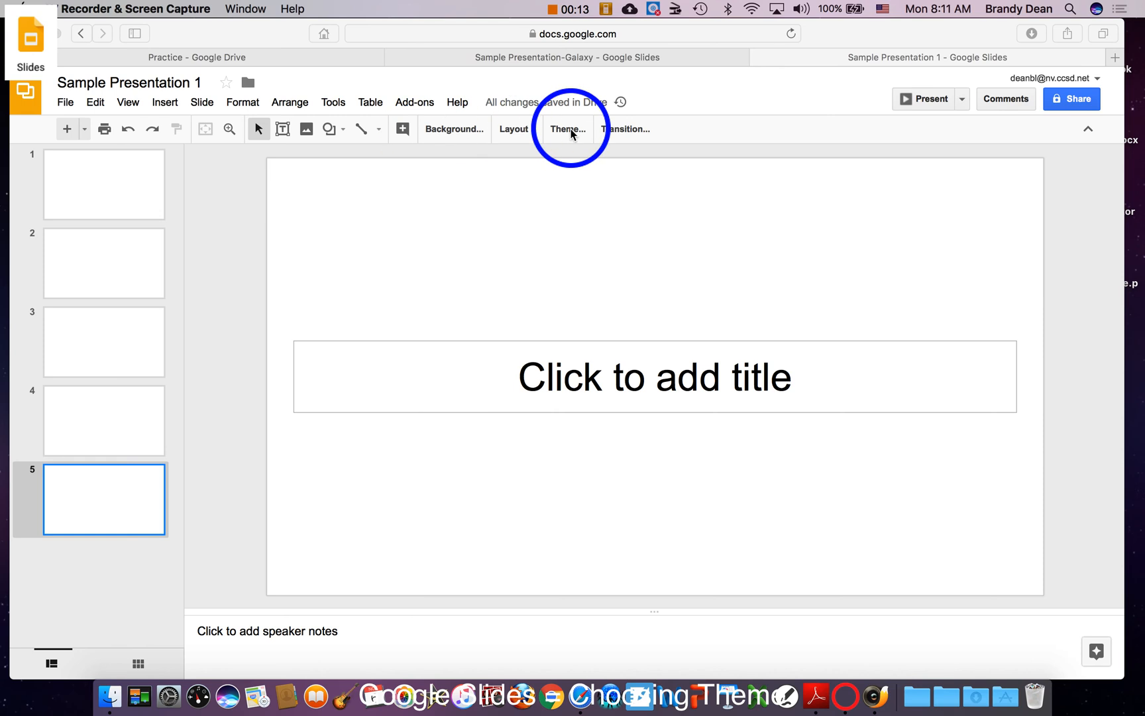
Open the Themes panel for Sample Presentation 1 and scroll through the theme list.
{"action": "left_click", "coordinate": [567, 129]}
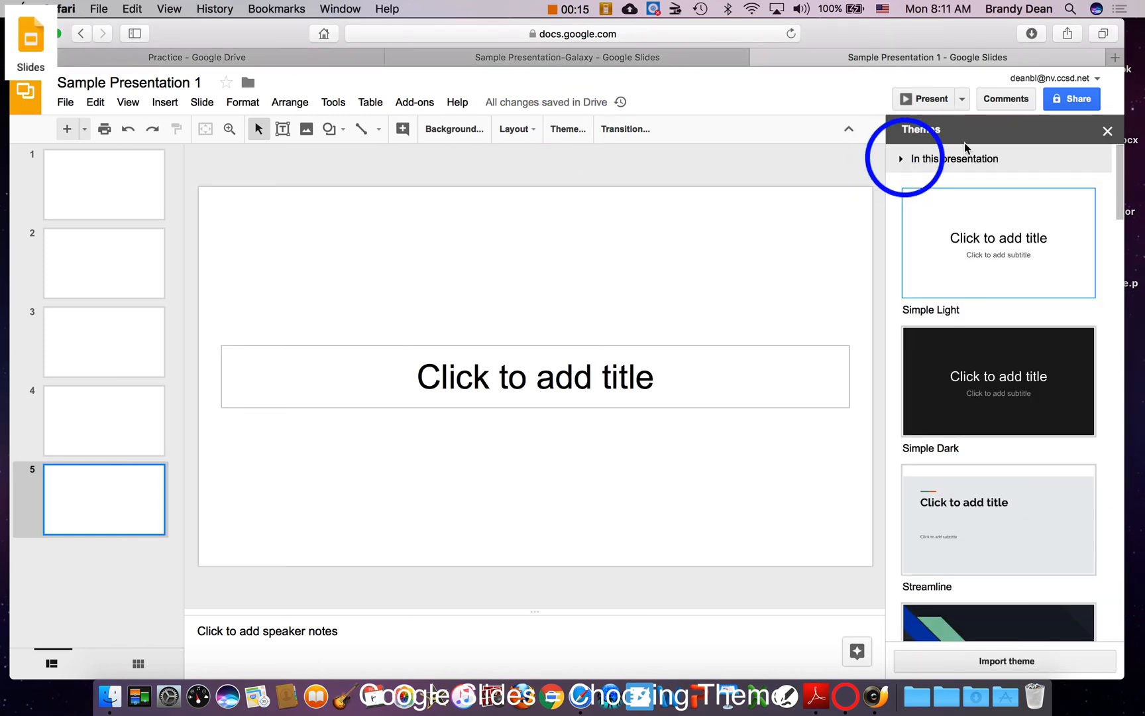
{"action": "scroll", "scroll_direction": "down", "scroll_amount": 3}
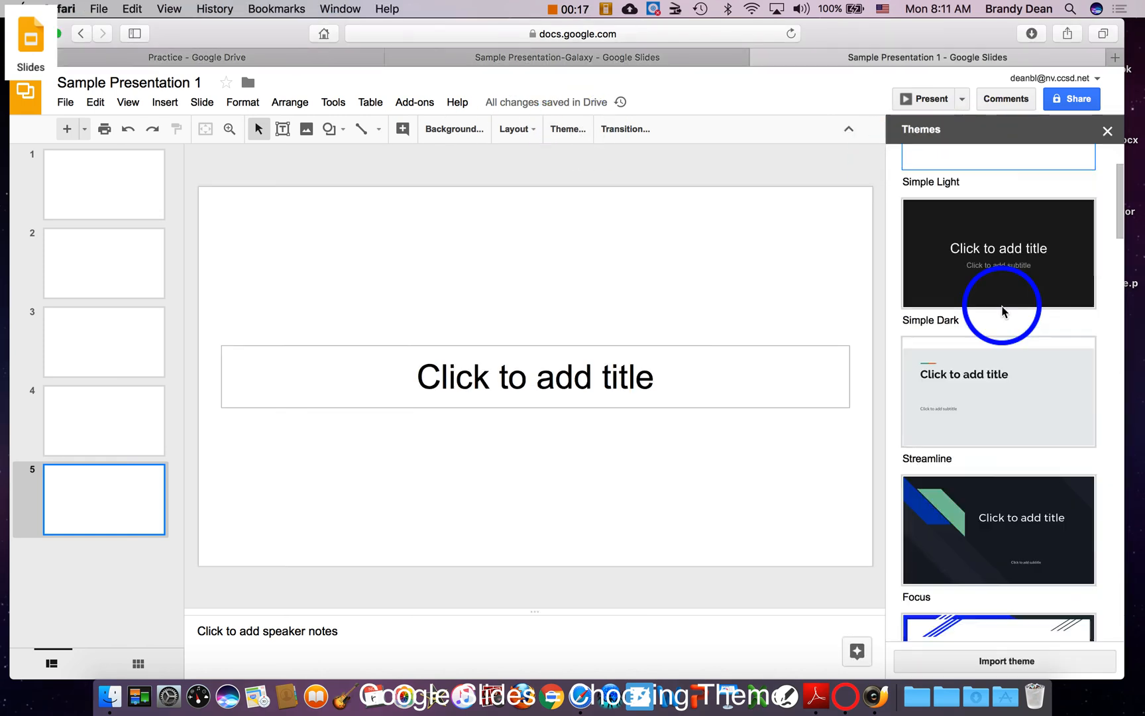
{"action": "scroll", "scroll_direction": "down", "scroll_amount": 3}
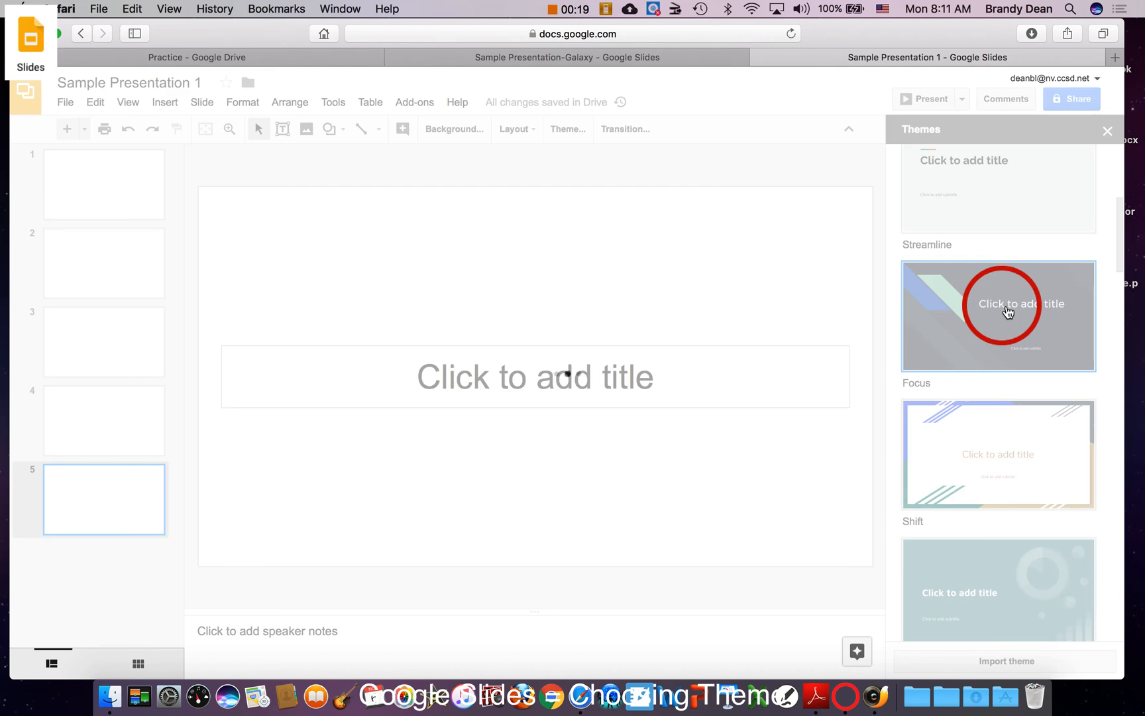
Apply the Focus theme, giving all five slides a dark green-and-blue design.
{"action": "left_click", "coordinate": [998, 314]}
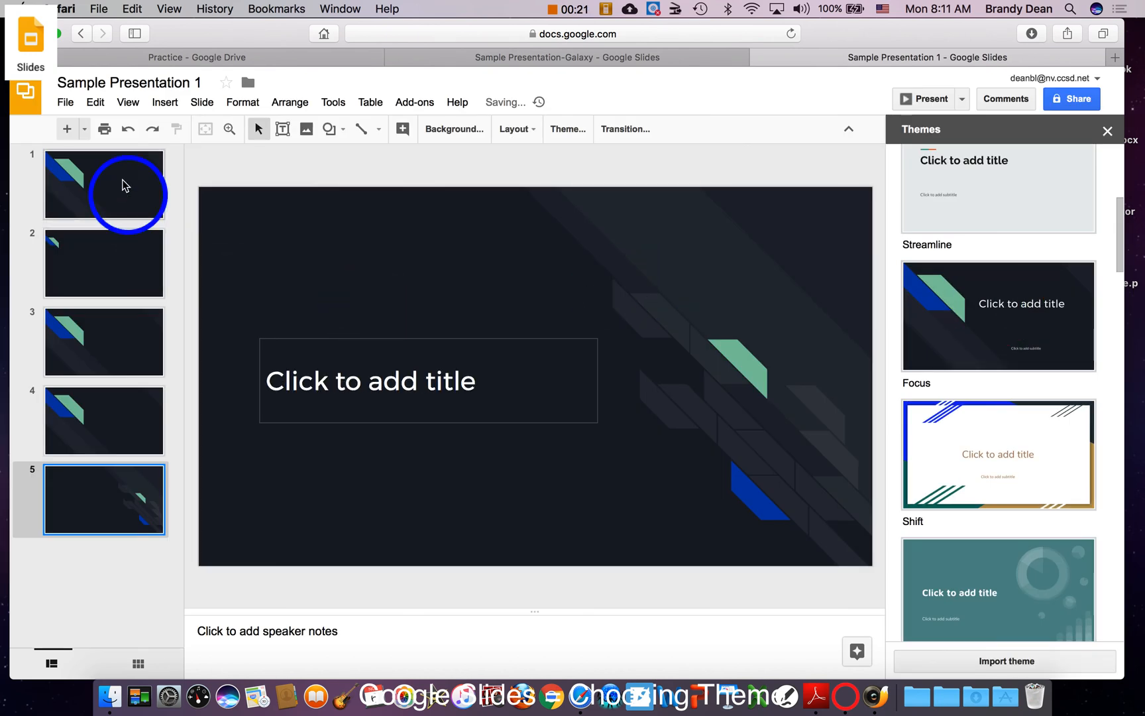
{"action": "mouse_move", "coordinate": [122, 504]}
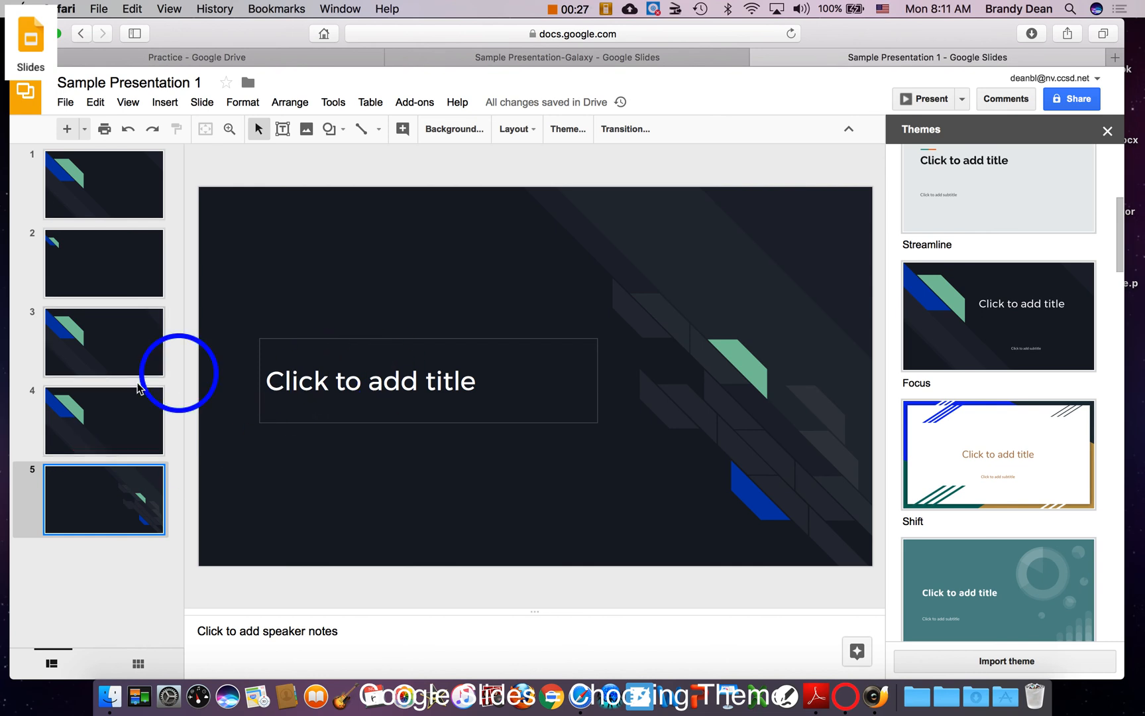
{"action": "left_click", "coordinate": [104, 420]}
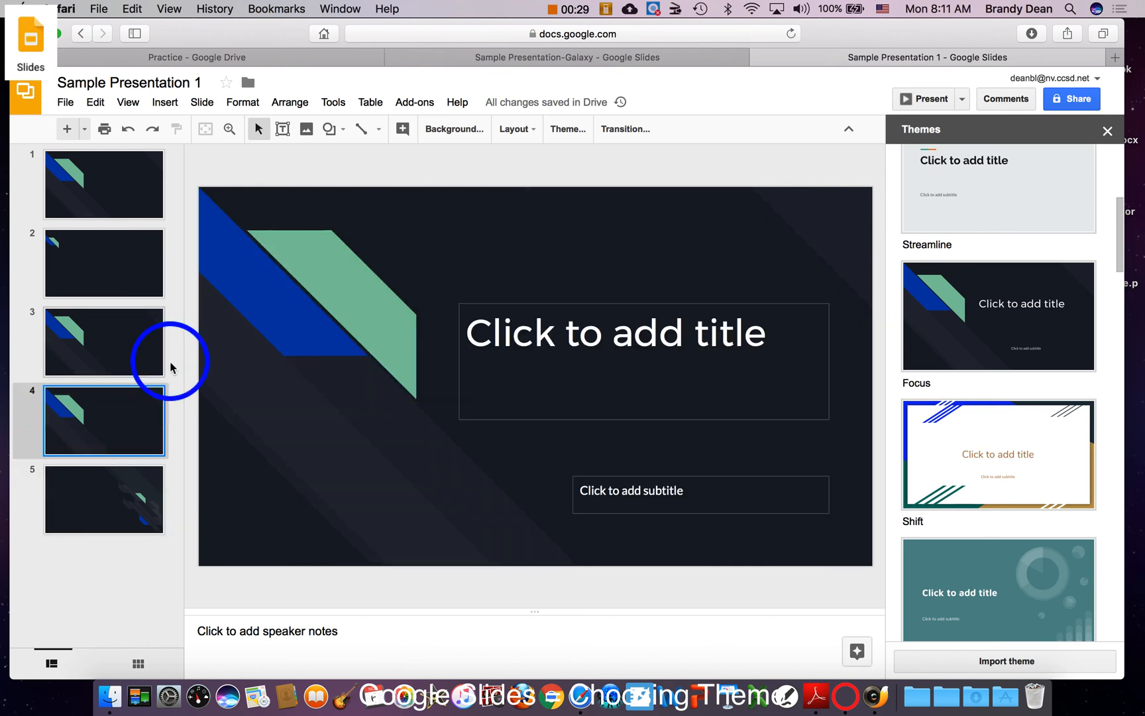
{"action": "left_click", "coordinate": [103, 263]}
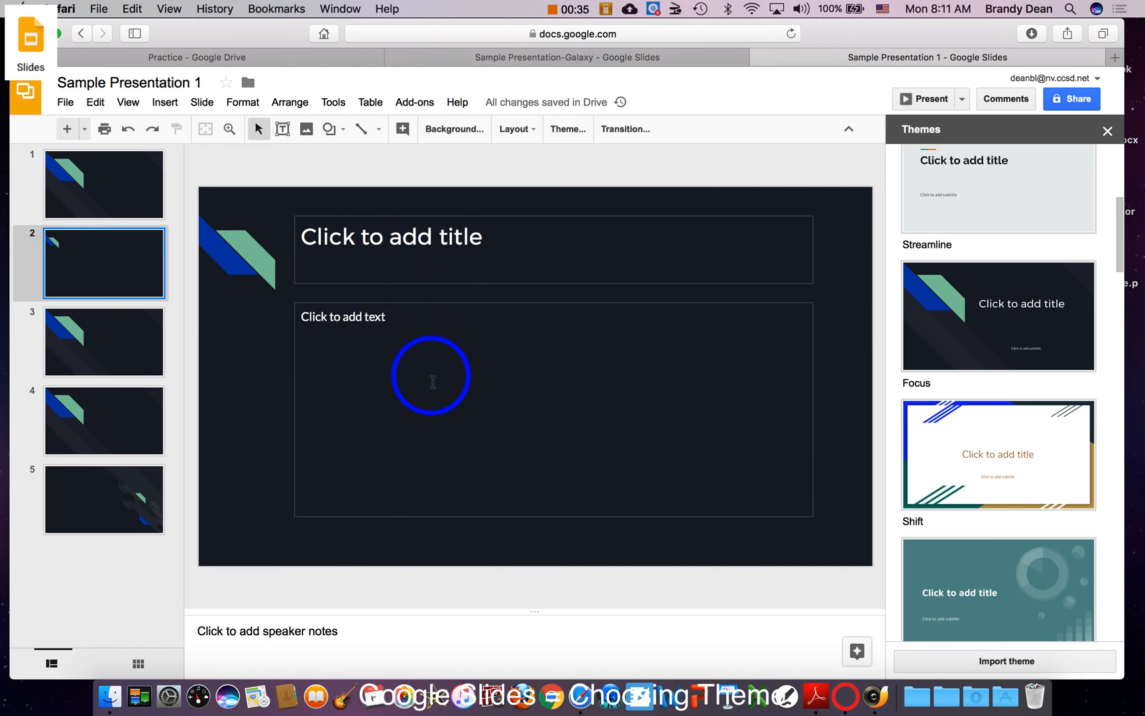
{"action": "mouse_move", "coordinate": [756, 393]}
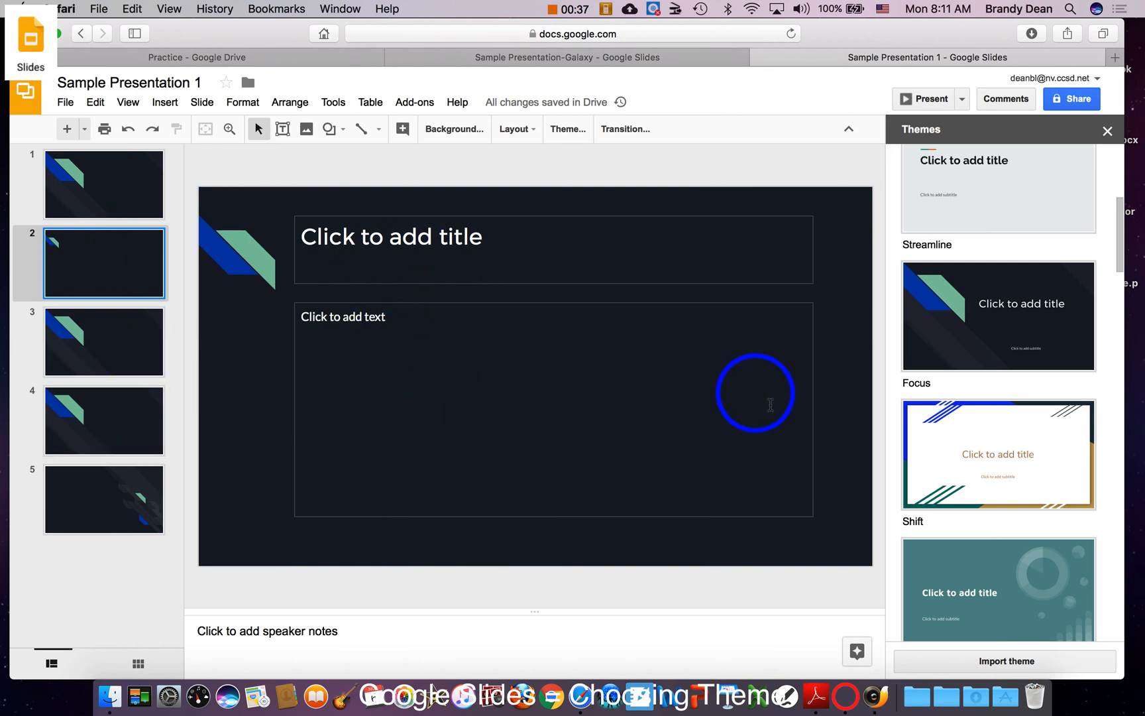
{"action": "scroll", "scroll_direction": "down", "scroll_amount": 3}
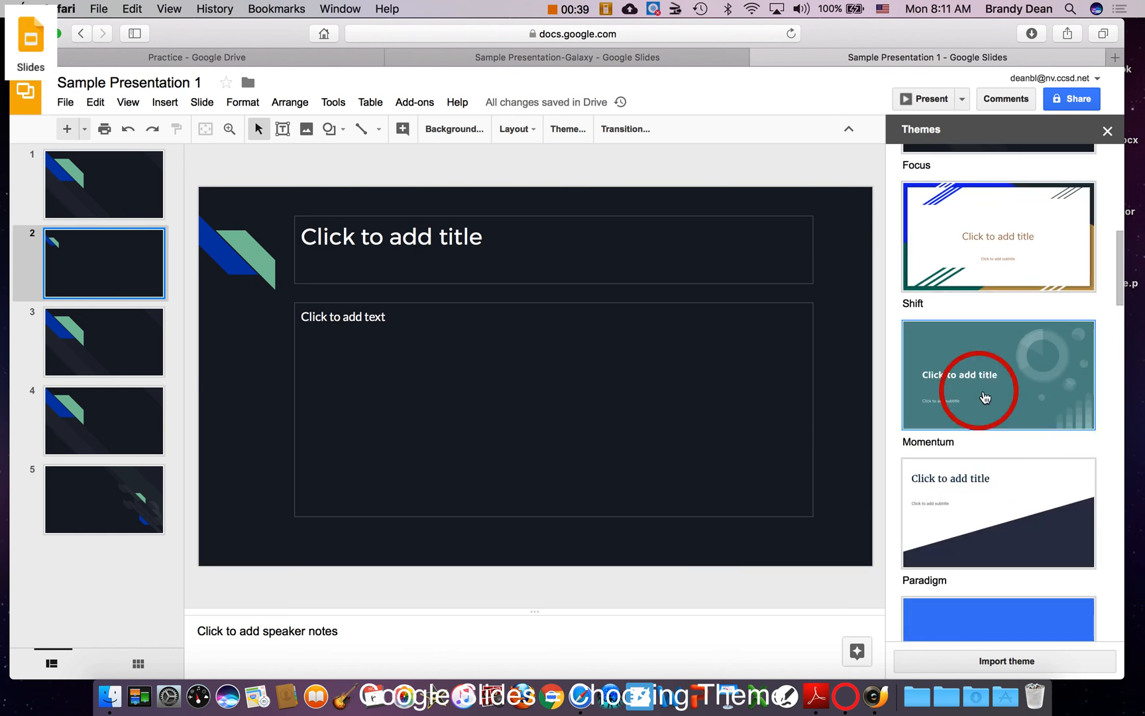
Try the Momentum and Paradigm themes, then apply Shift to all five slides.
{"action": "left_click", "coordinate": [997, 375]}
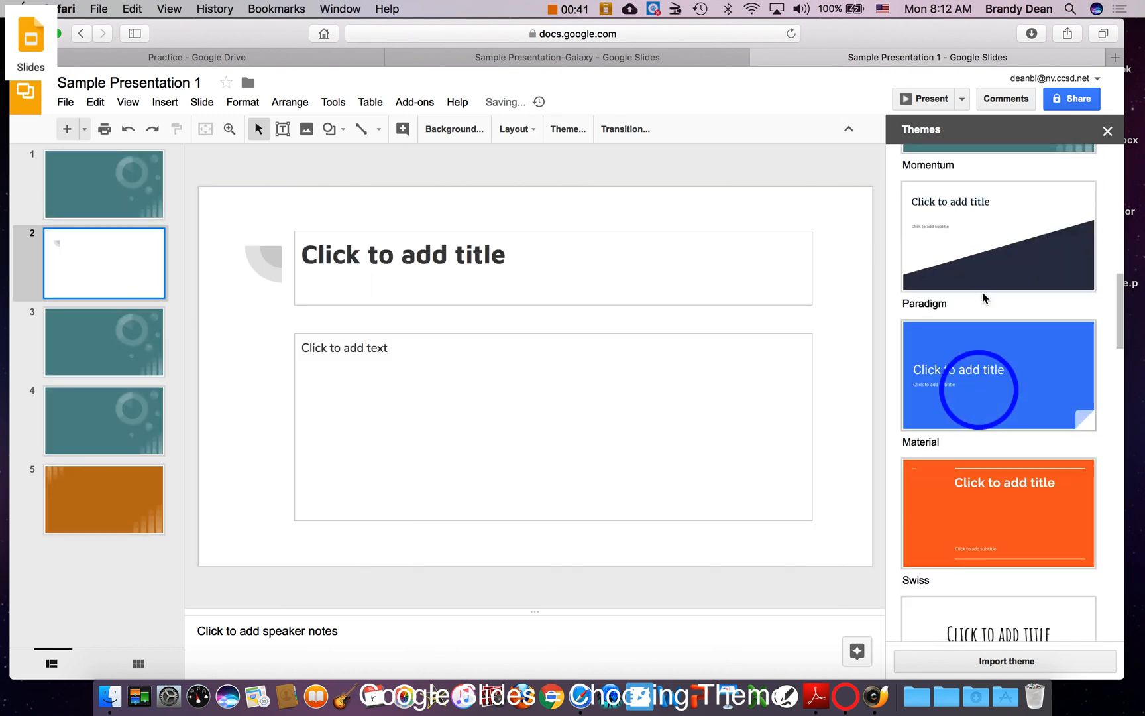
{"action": "left_click", "coordinate": [998, 266]}
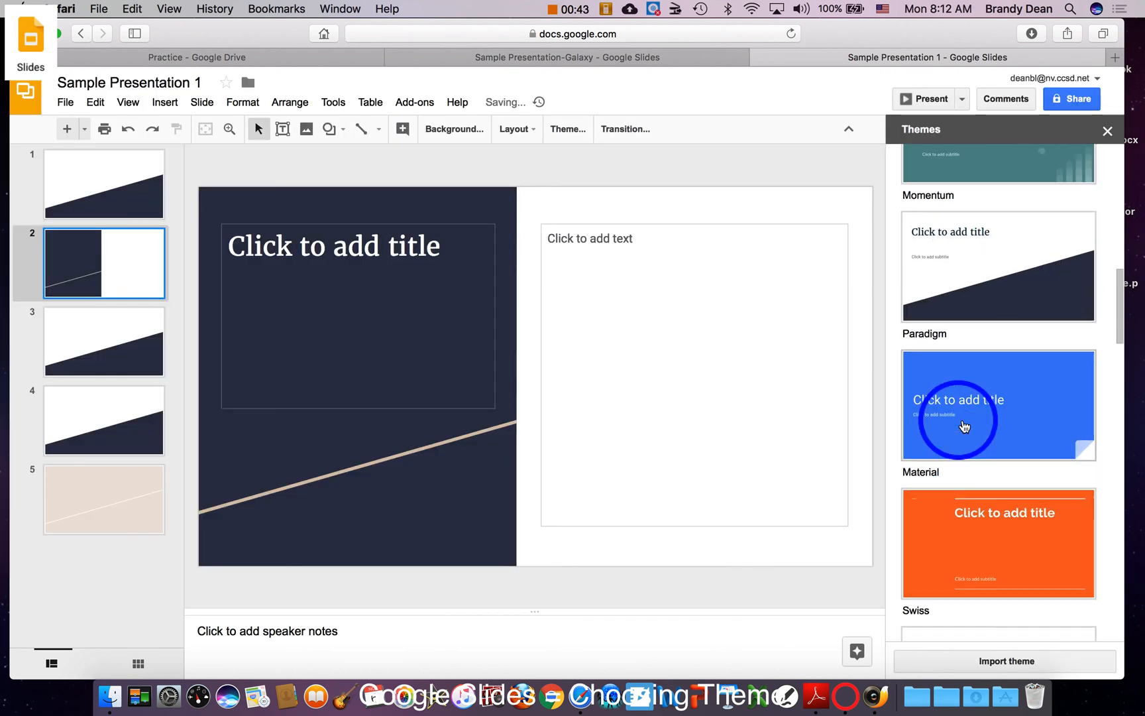
{"action": "left_click", "coordinate": [998, 398]}
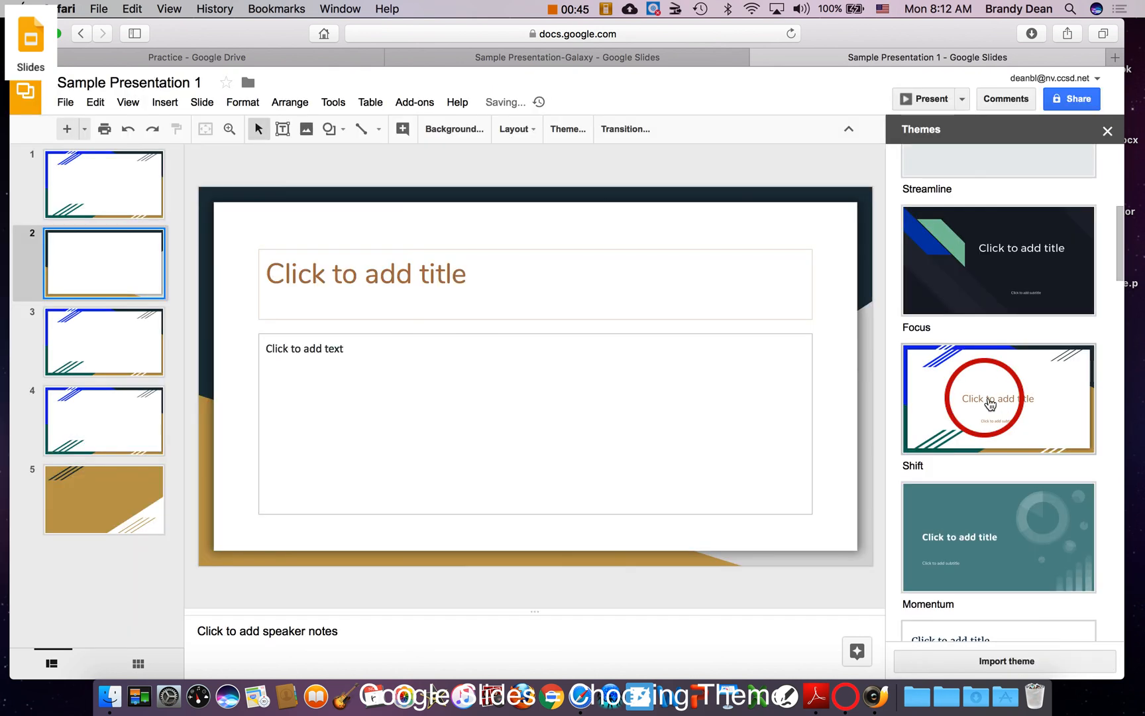